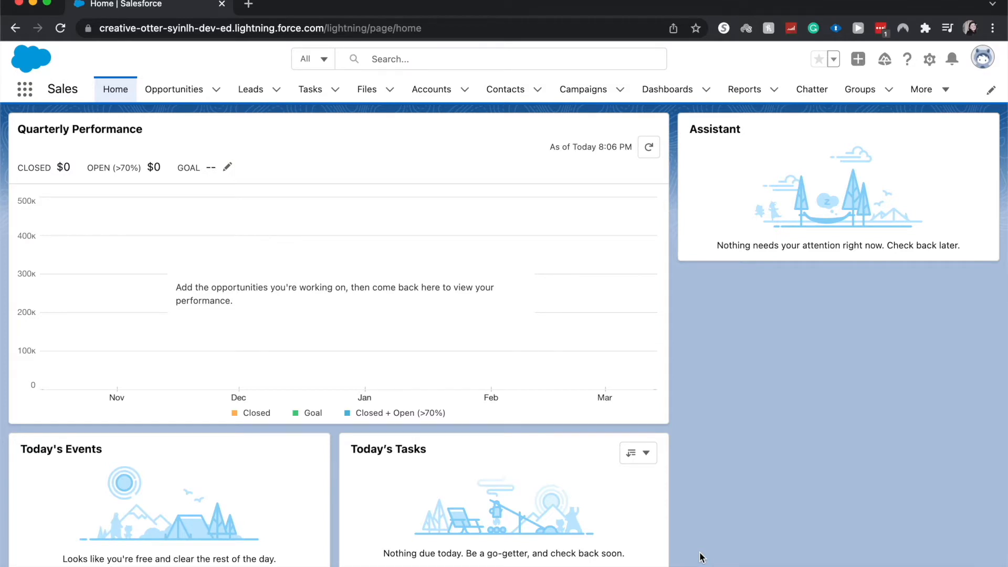
mouse_move(621, 306)
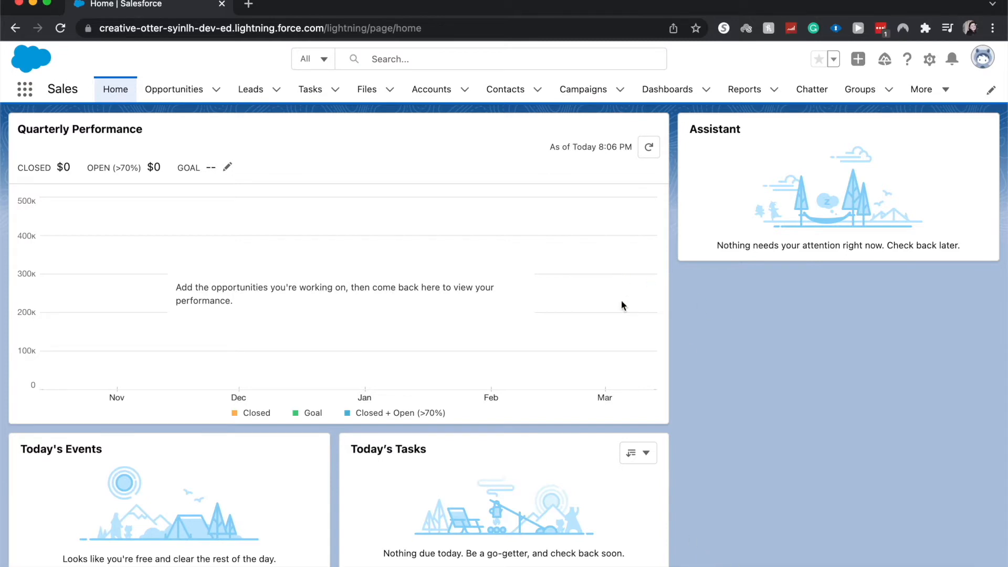
mouse_move(685, 127)
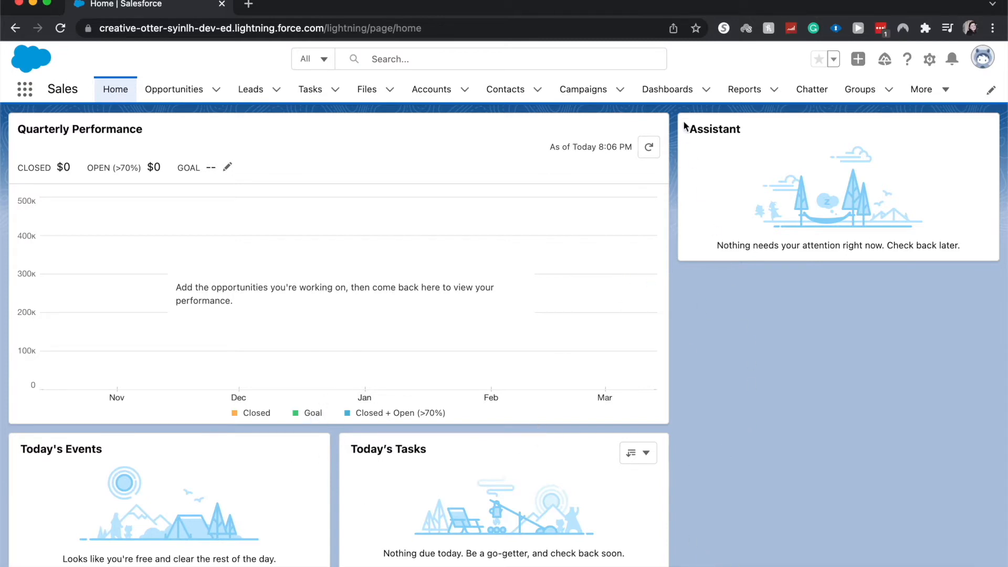
mouse_move(743, 89)
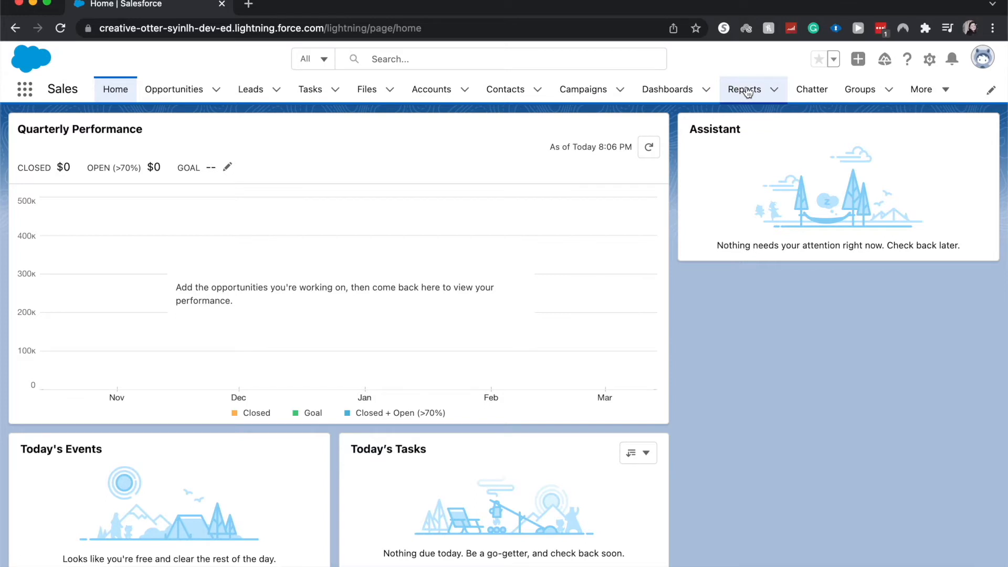
mouse_move(23, 106)
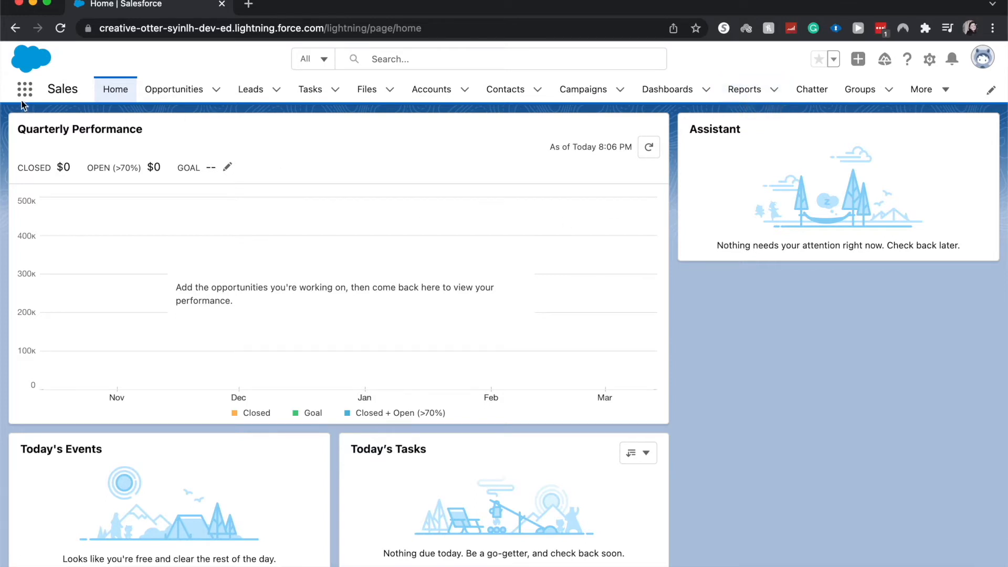
Search the App Launcher for 'report' to reach the Reports tab
left_click(24, 88)
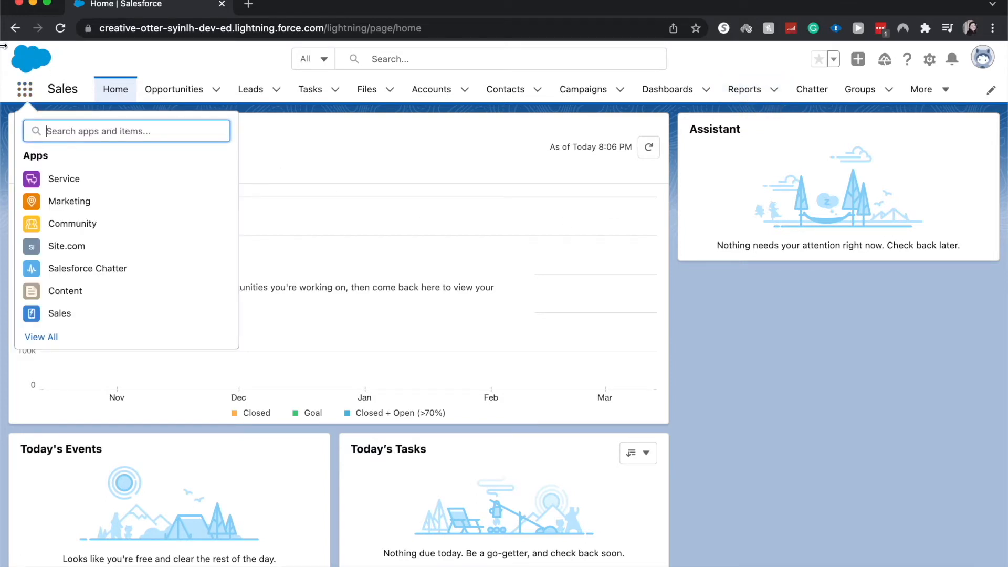
mouse_move(5, 67)
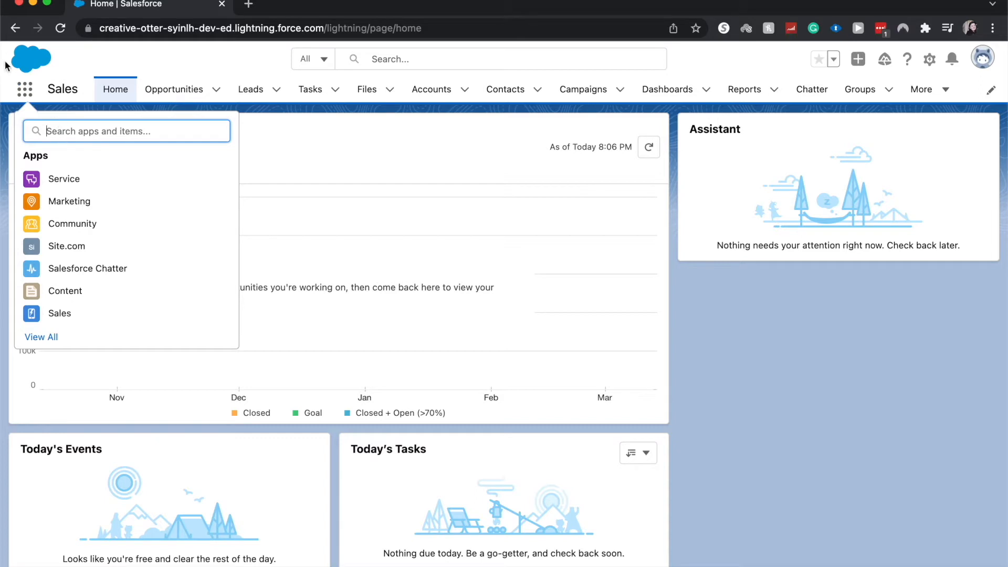
type("reee")
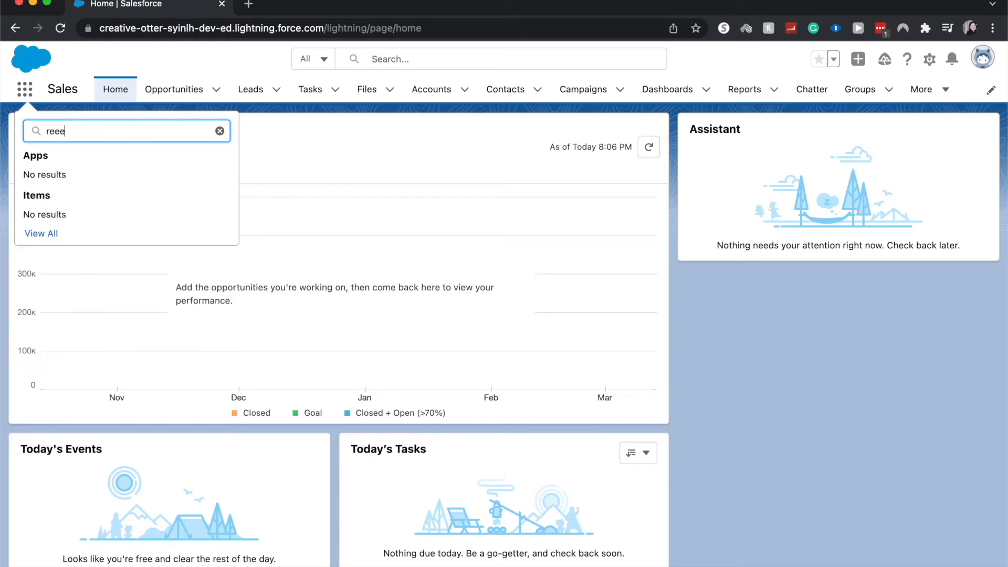
type("report")
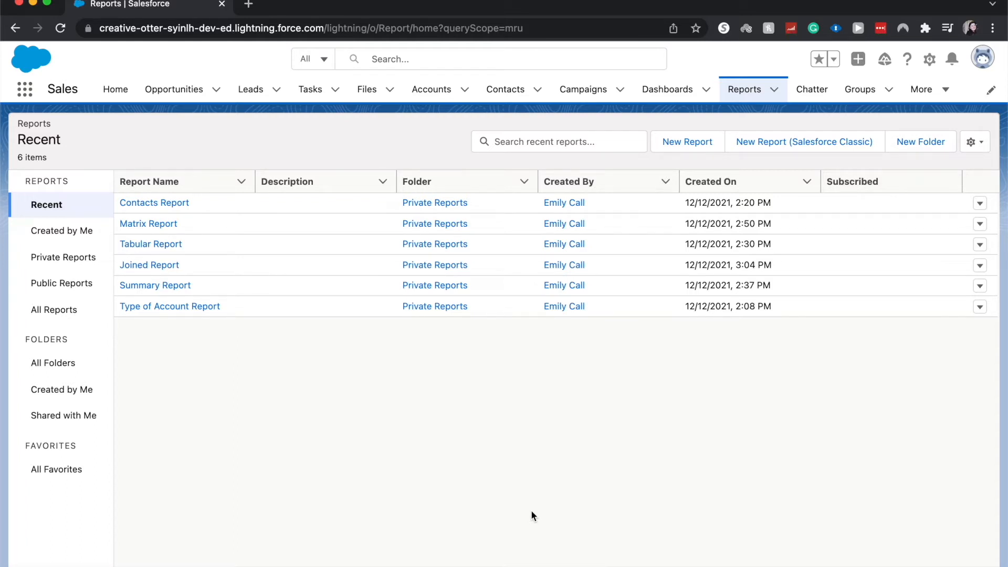
mouse_move(339, 261)
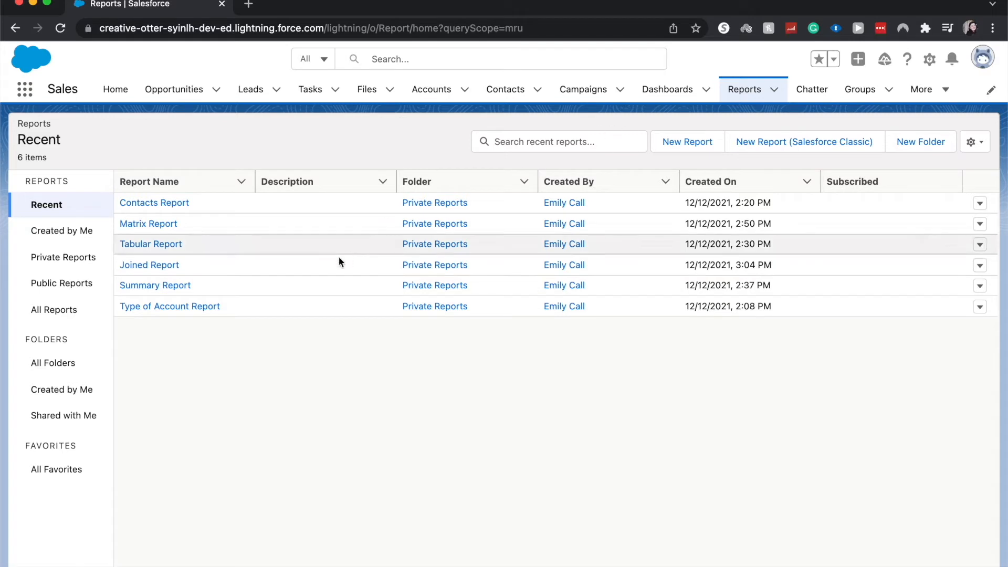
left_click(53, 362)
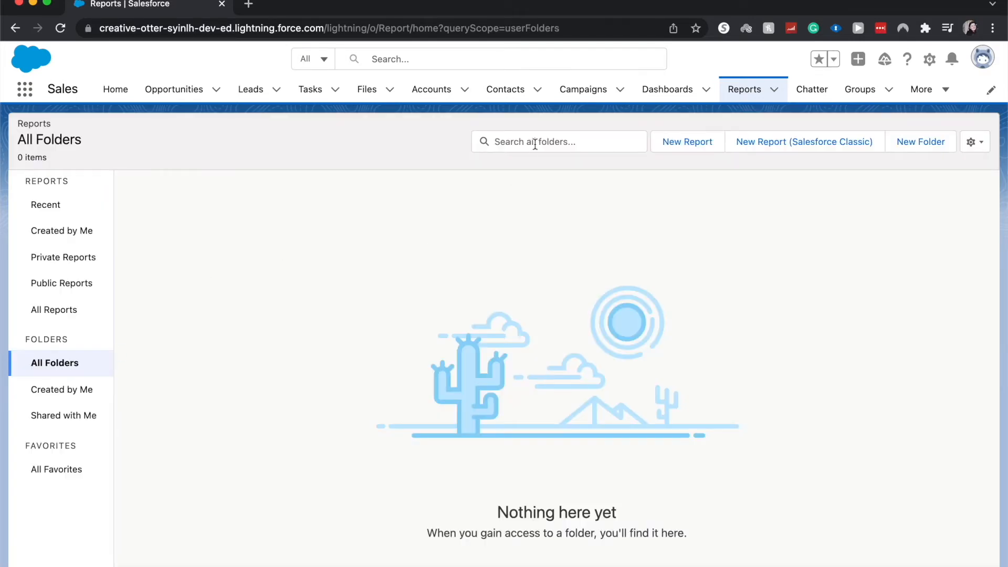
left_click(45, 205)
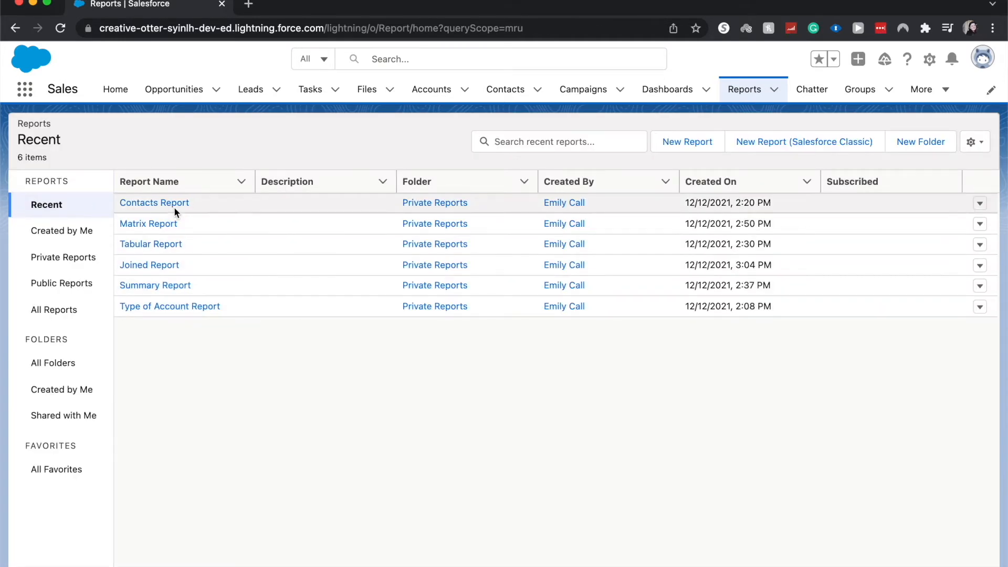
left_click(154, 203)
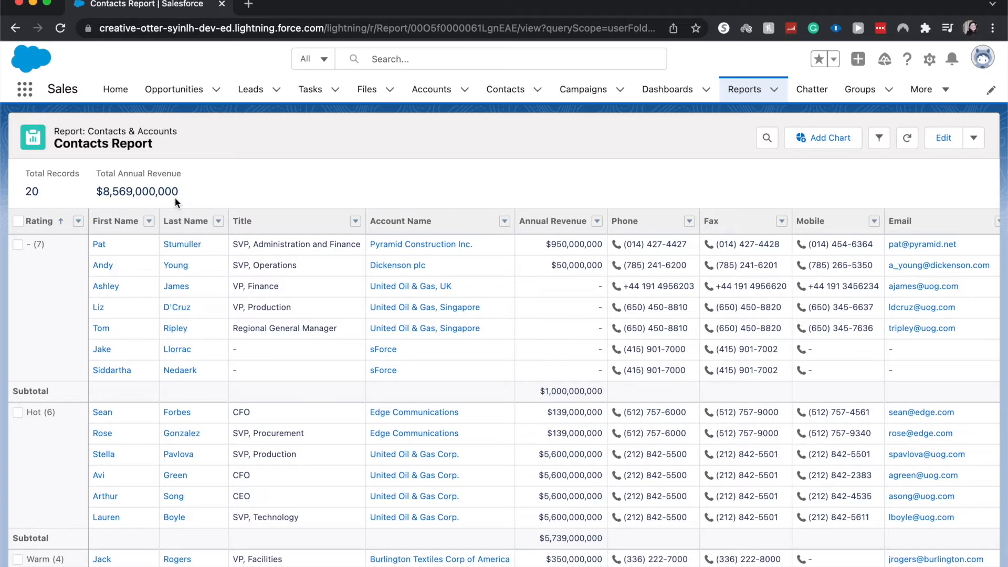
mouse_move(666, 70)
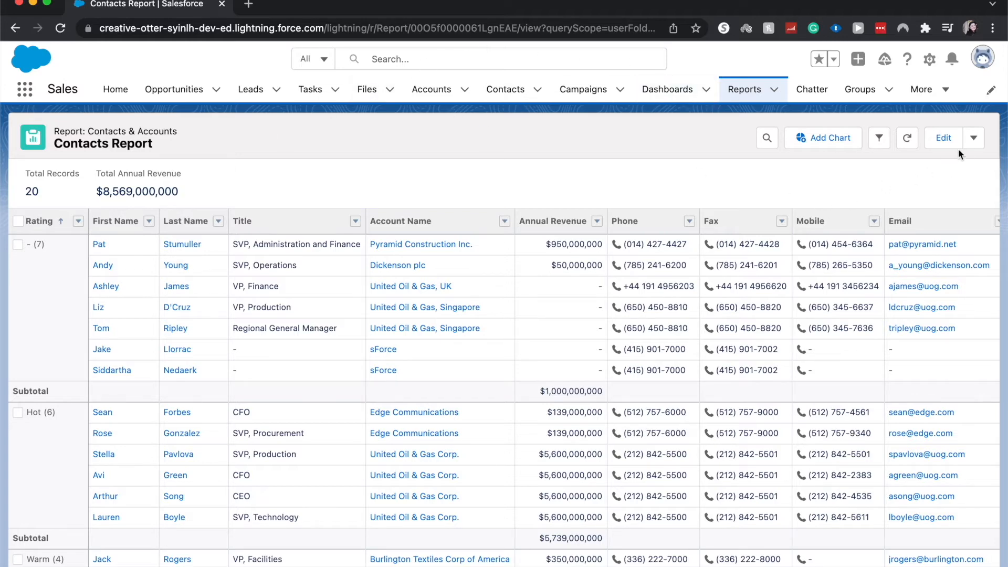
Choose Subscribe from the Contacts Report's more-actions menu
left_click(972, 137)
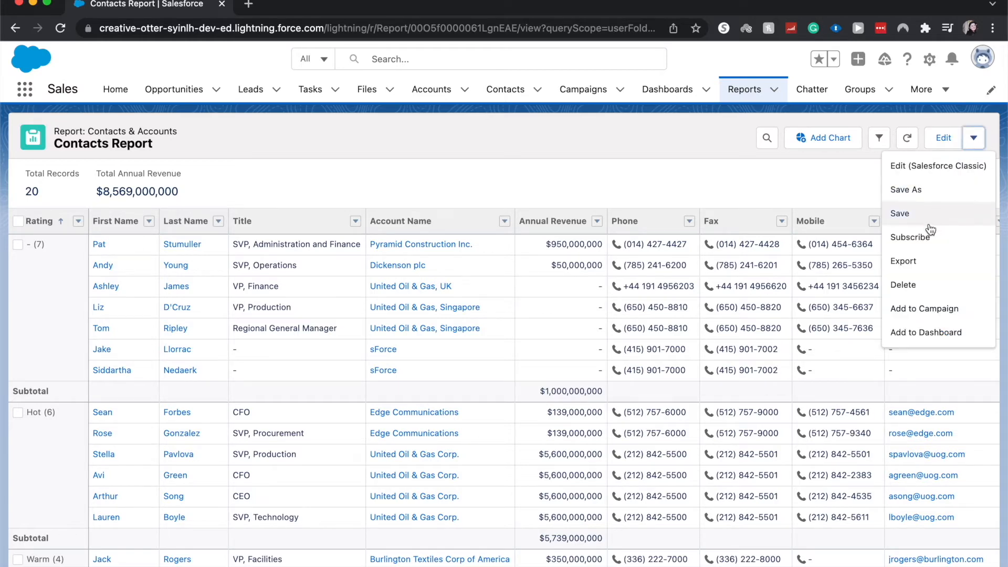
left_click(913, 237)
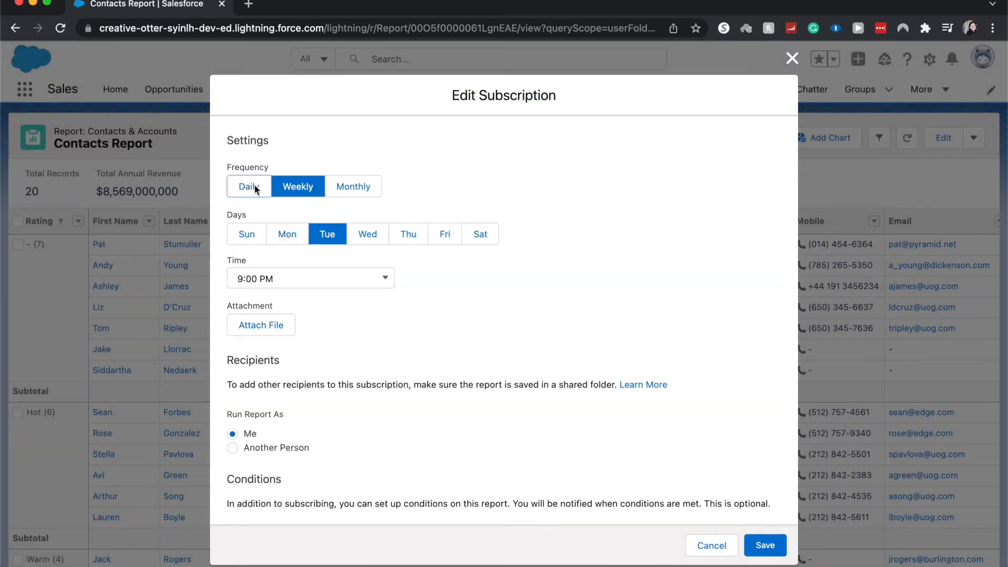
Try Daily and Weekly, then settle the subscription frequency on Monthly
left_click(311, 279)
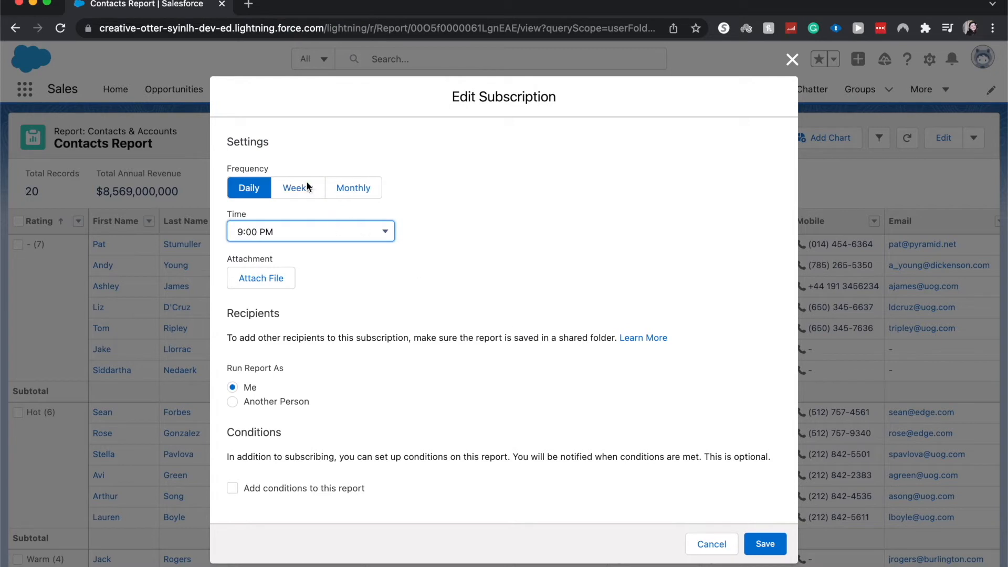
left_click(297, 187)
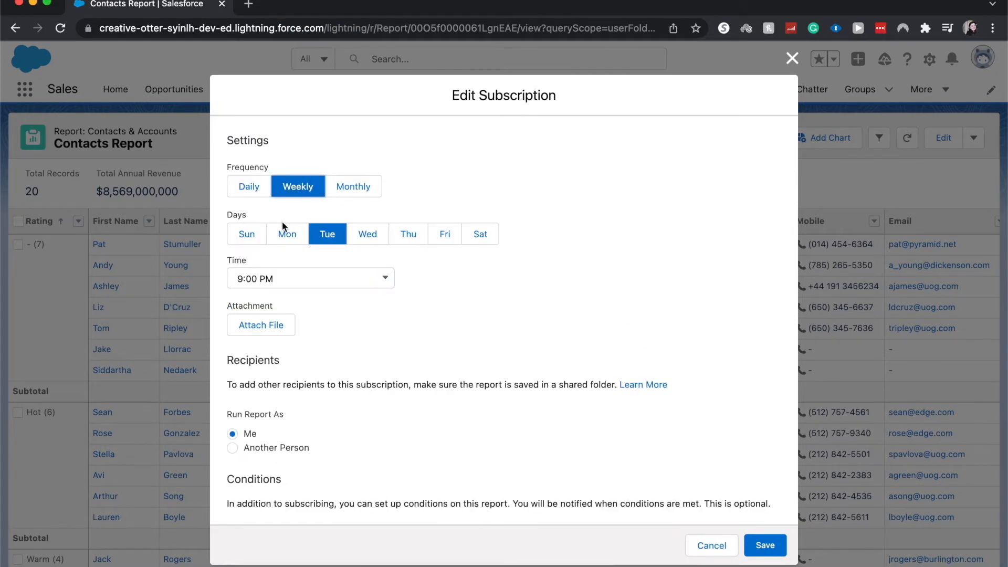
mouse_move(327, 234)
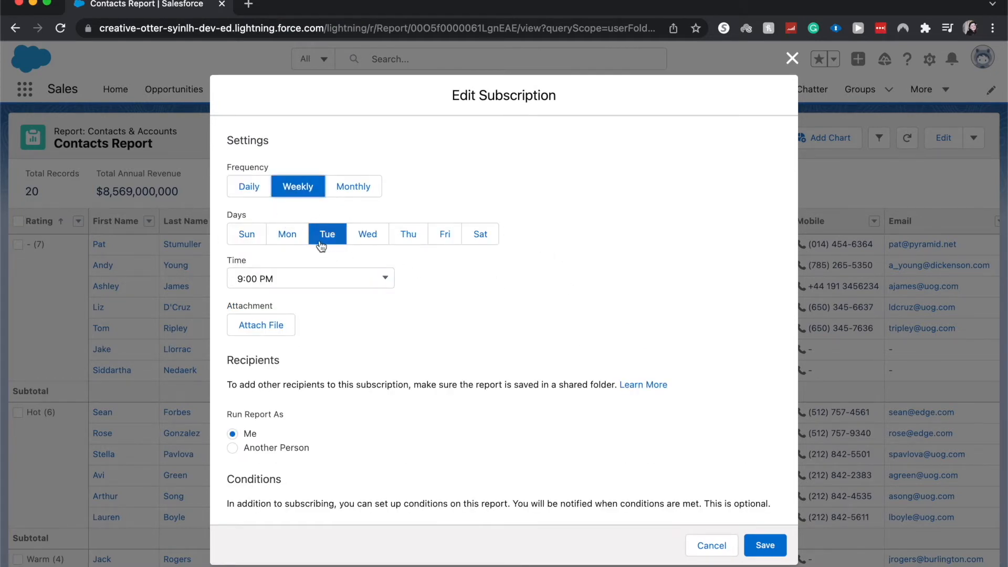
left_click(310, 277)
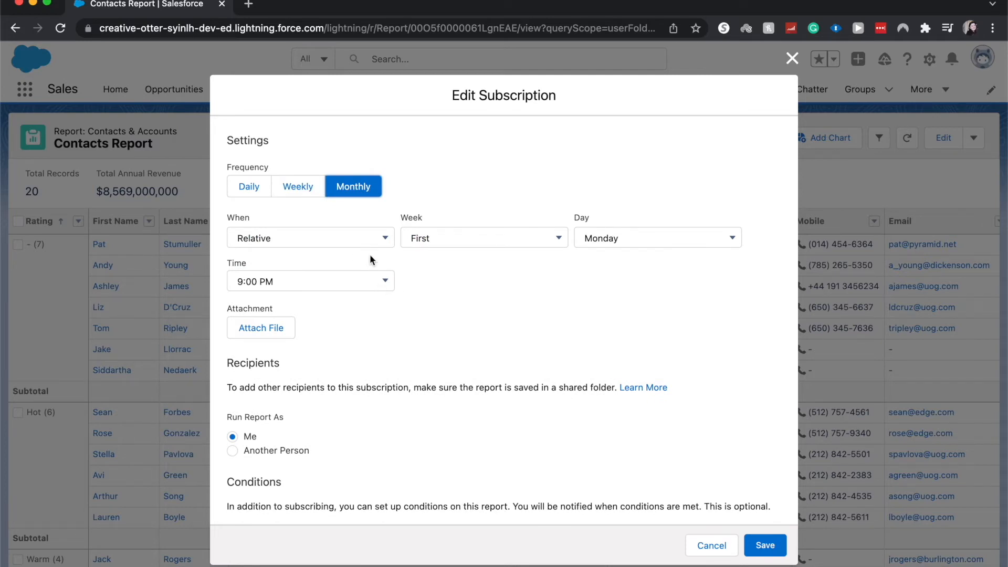
mouse_move(749, 276)
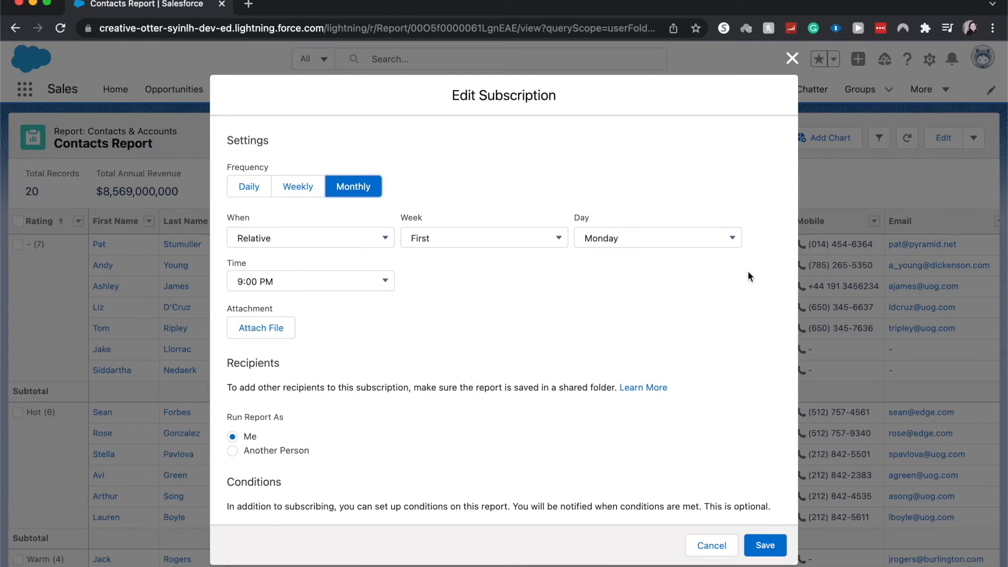
Keep the relative timing but set it to the last week of the month
left_click(310, 237)
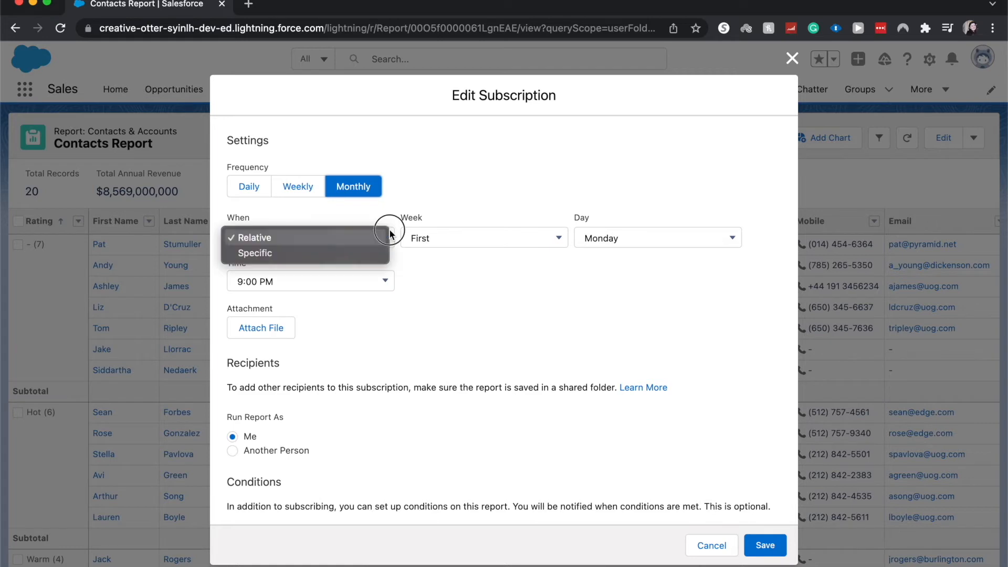
left_click(253, 237)
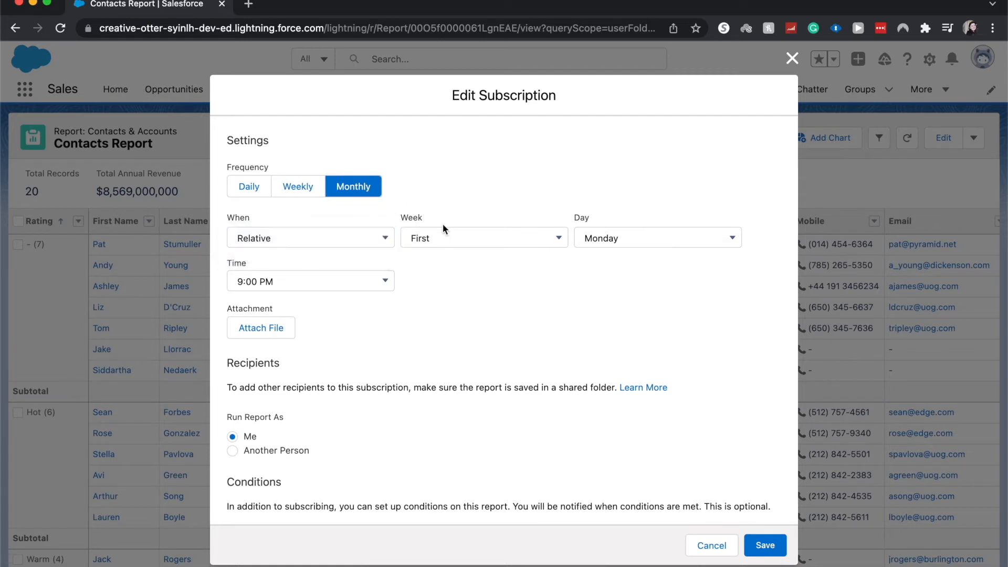
left_click(484, 237)
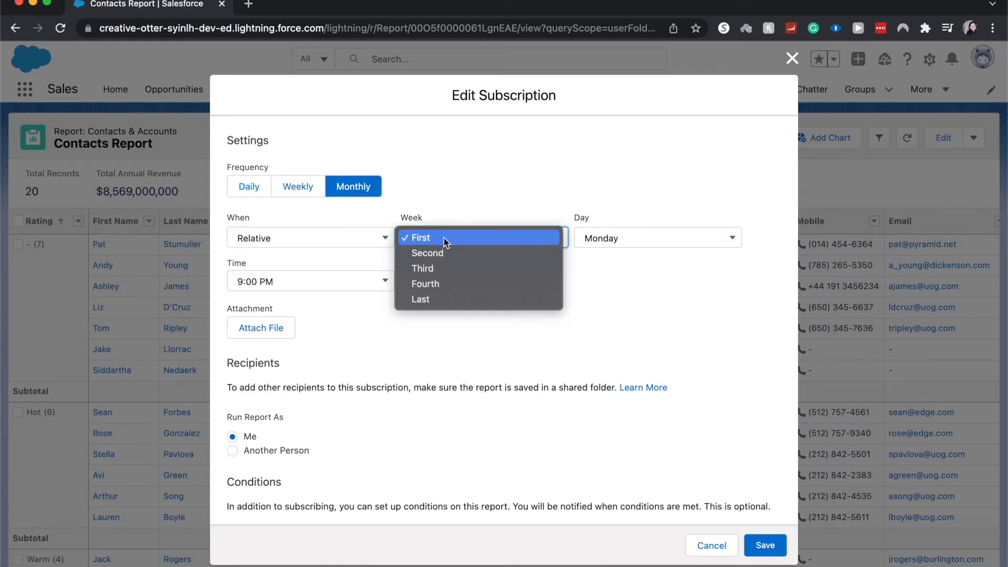
left_click(420, 299)
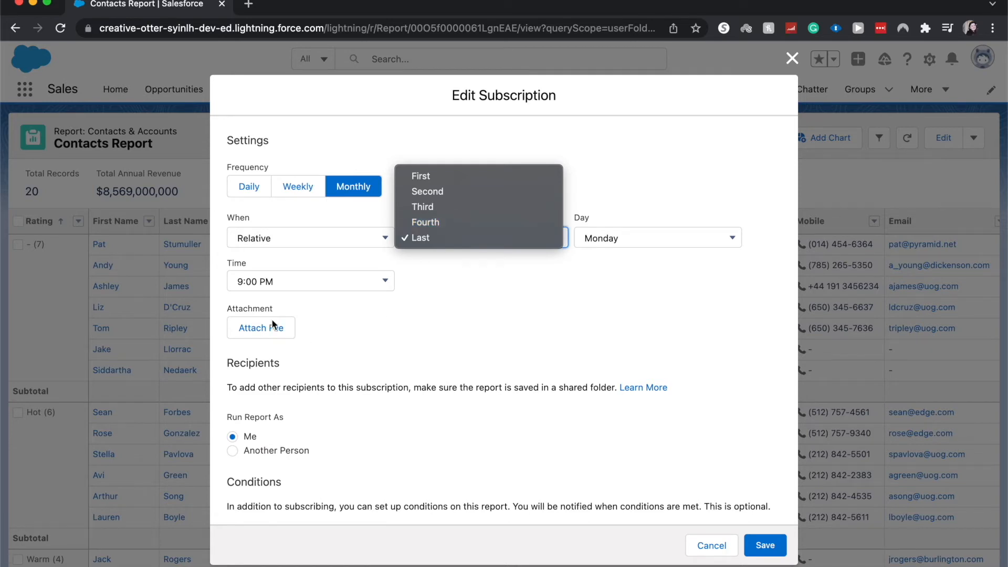
Switch When to Specific and Day(s) to Dates so the report runs on chosen dates
left_click(310, 238)
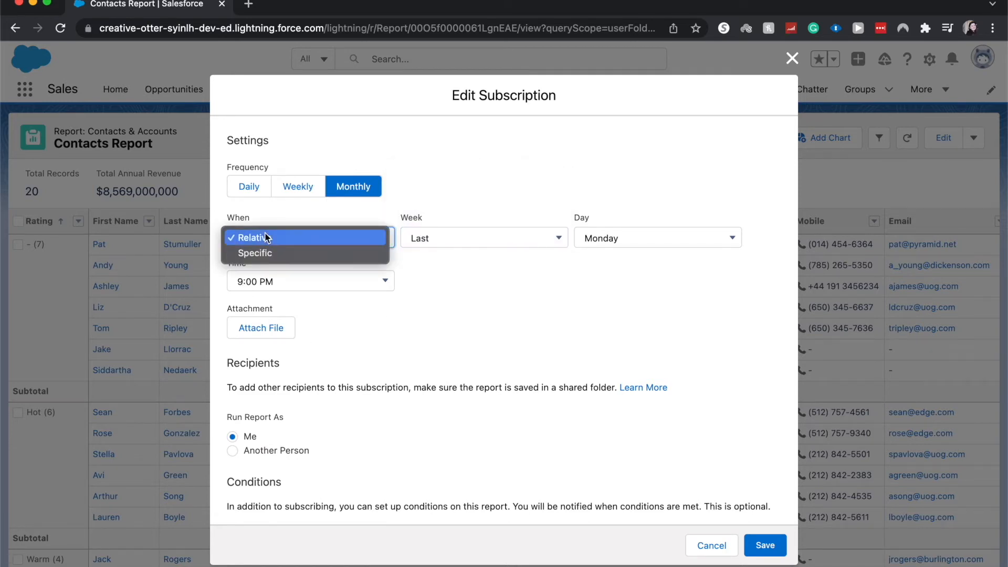
left_click(254, 253)
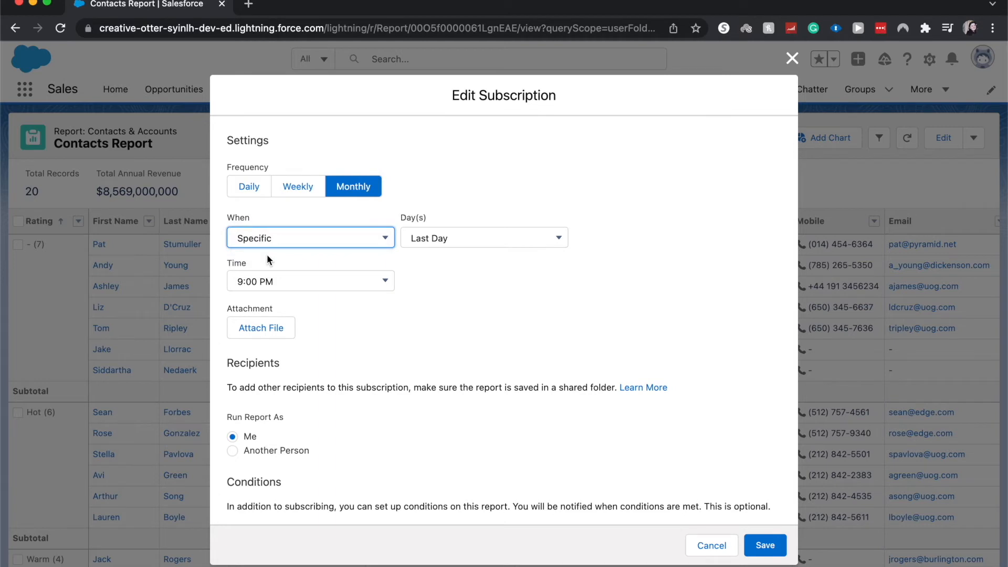
left_click(483, 238)
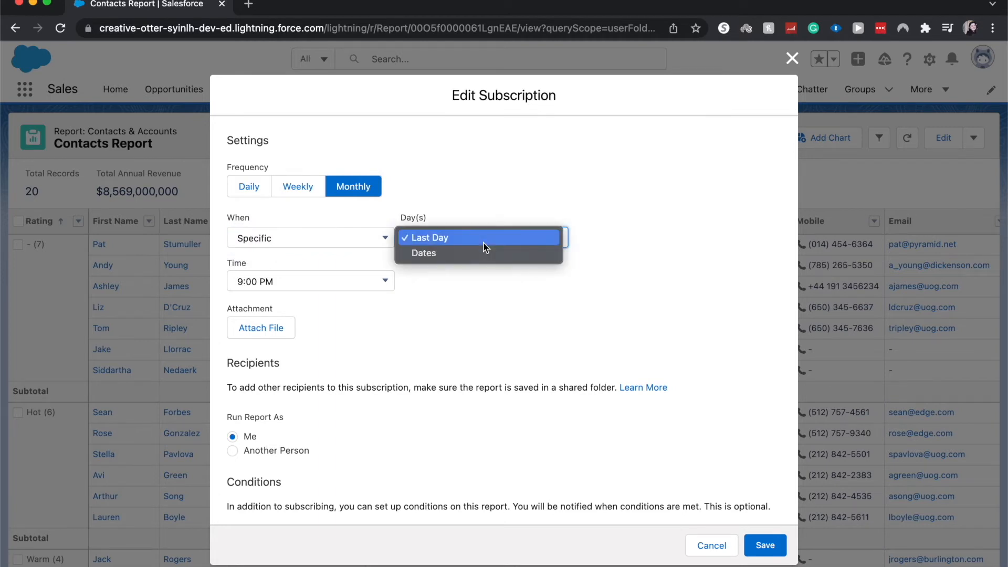
left_click(423, 253)
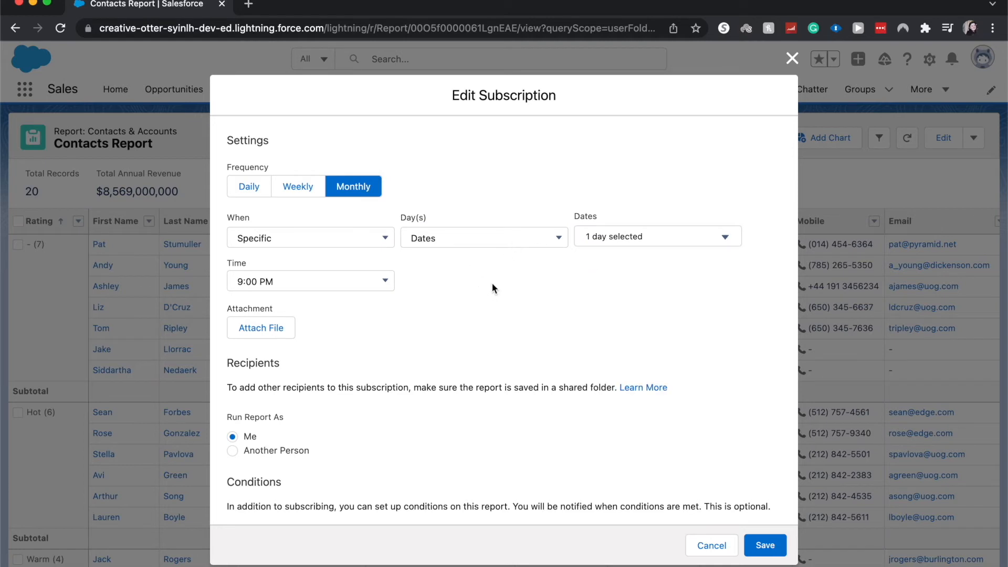
Change the delivery time from 9:00 PM toward 7:00 AM in the Time list
left_click(311, 281)
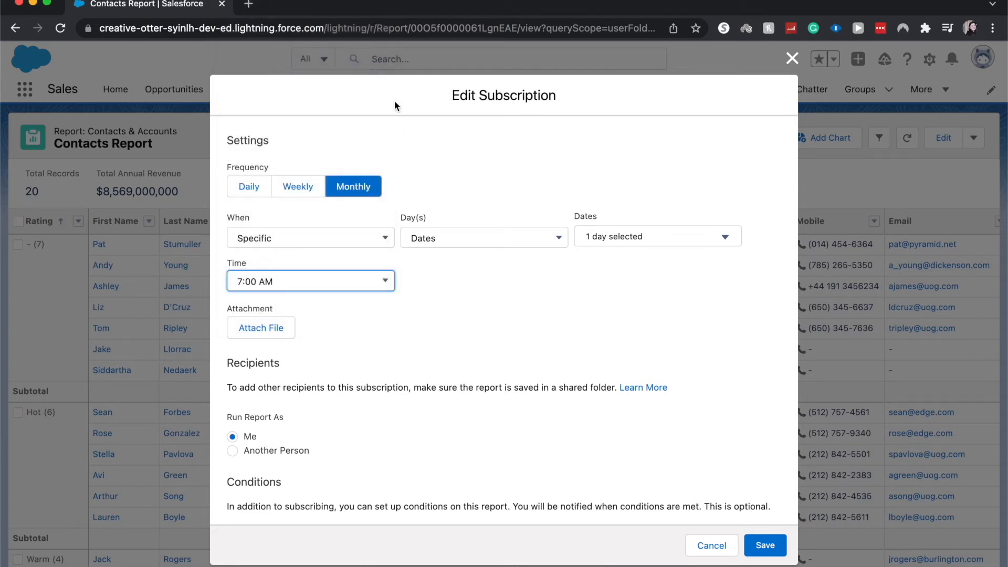
mouse_move(208, 376)
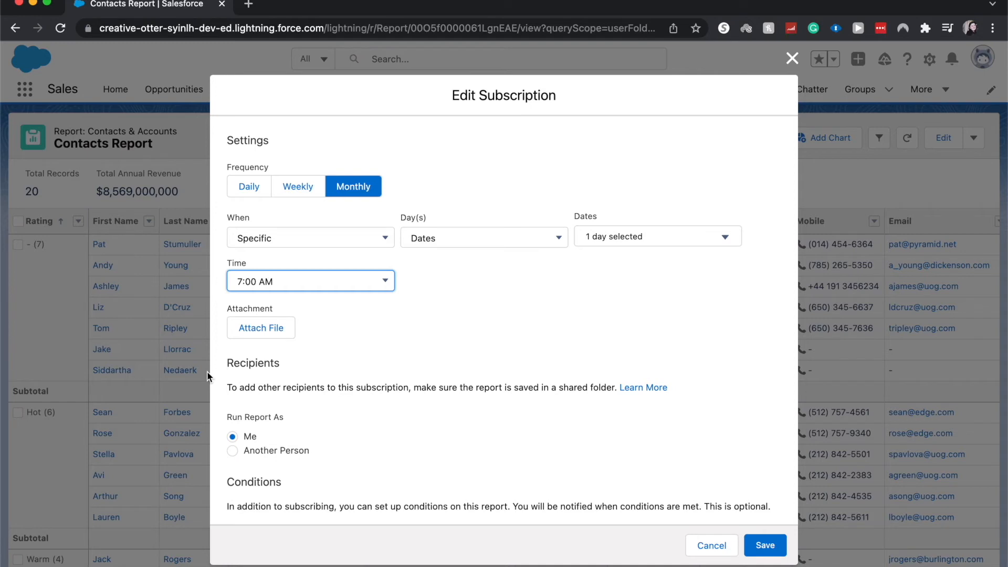
mouse_move(405, 421)
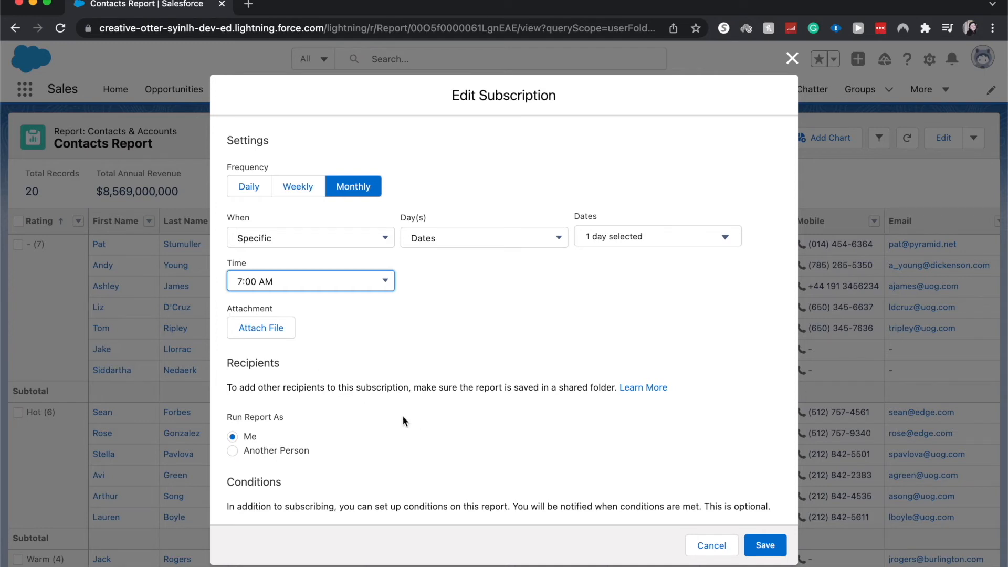
mouse_move(388, 408)
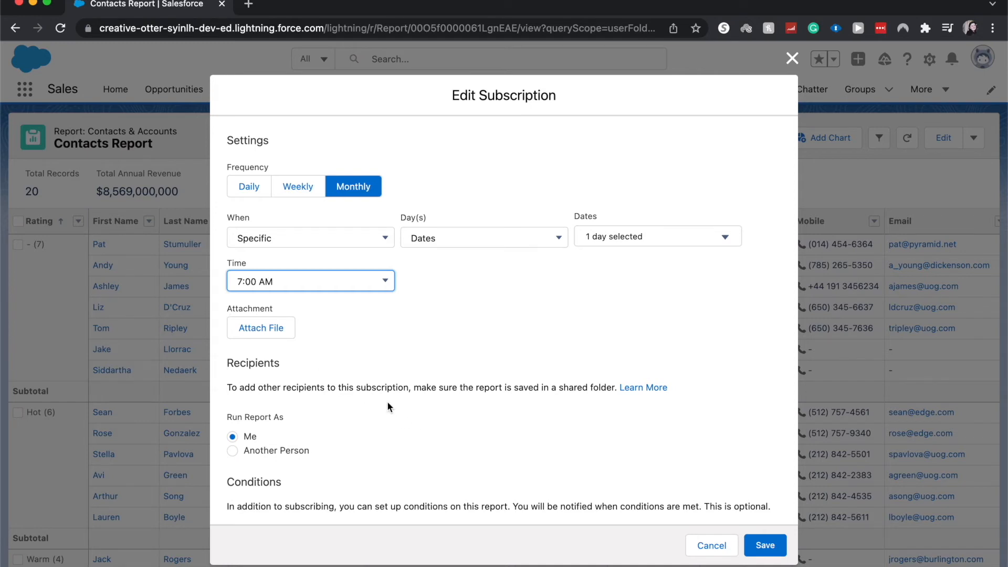
scroll("down", 3)
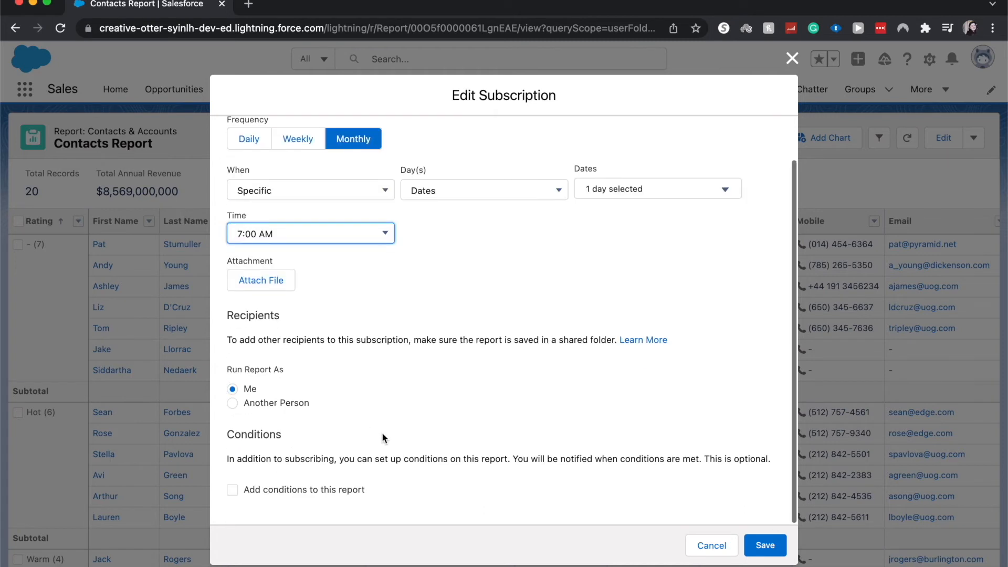
mouse_move(299, 408)
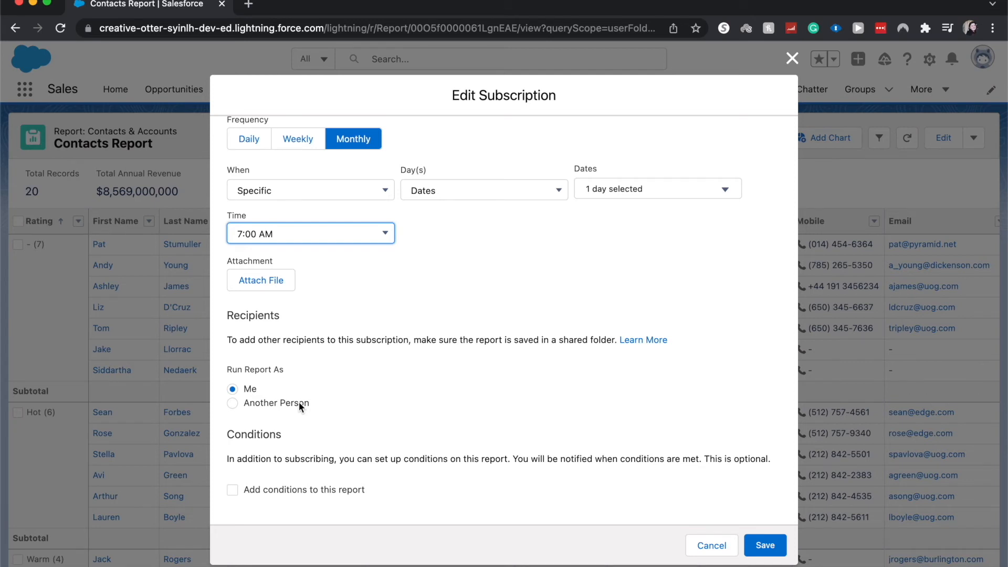
left_click(232, 489)
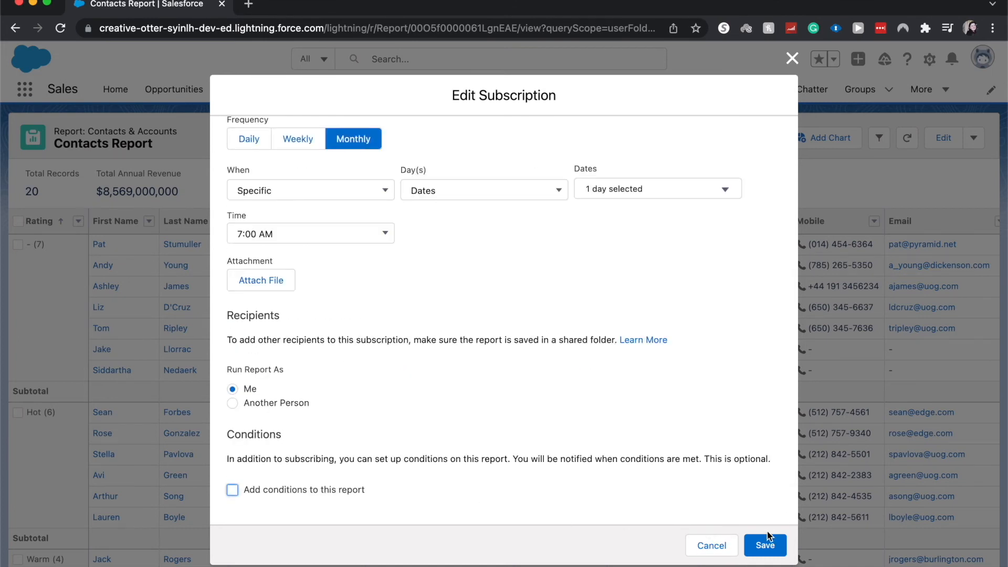
Save the subscription and dismiss the 'subscription started' confirmation toast
left_click(764, 545)
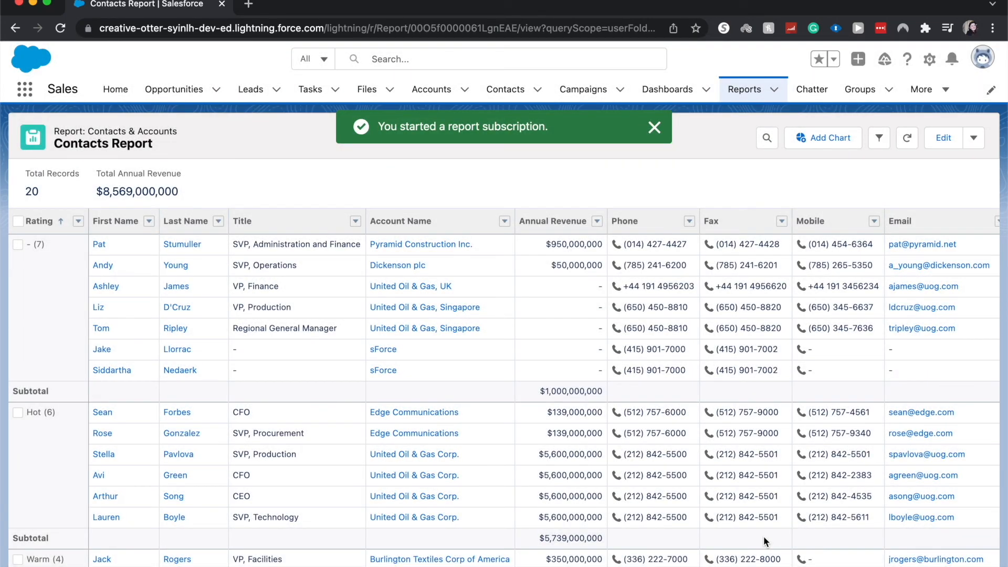
left_click(654, 127)
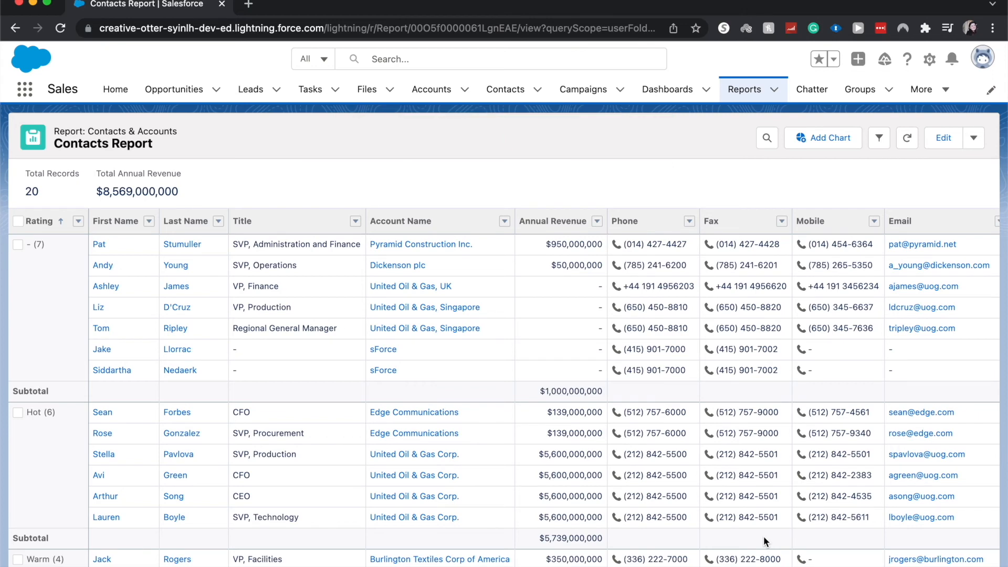